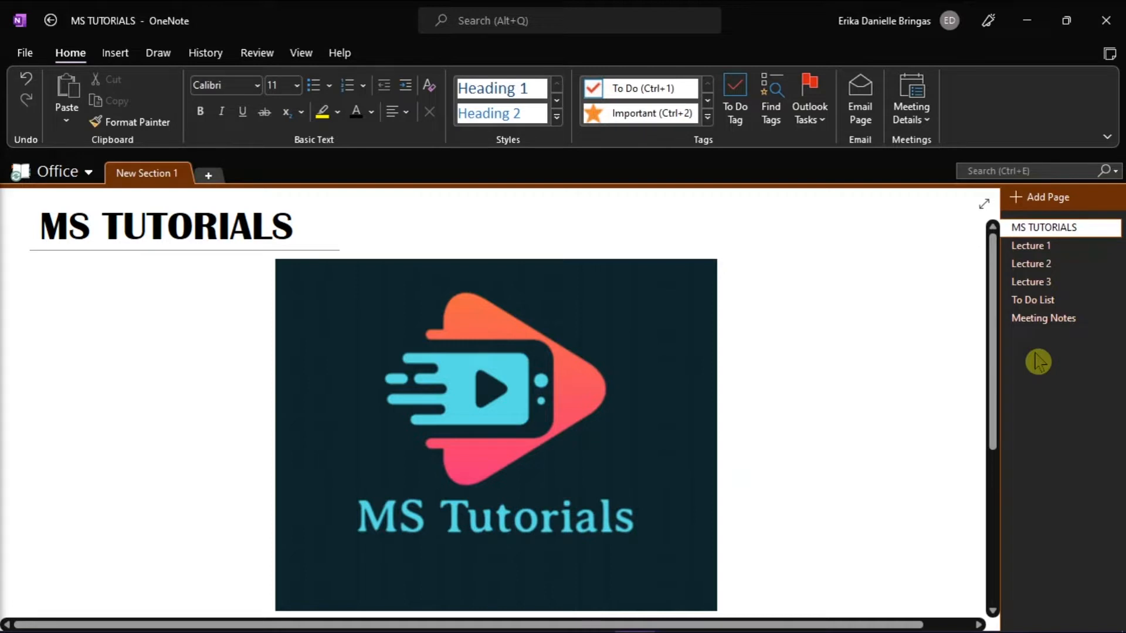
- Open File > Export and choose the whole current Section as the export scope
{"action": "left_click", "coordinate": [929, 349]}
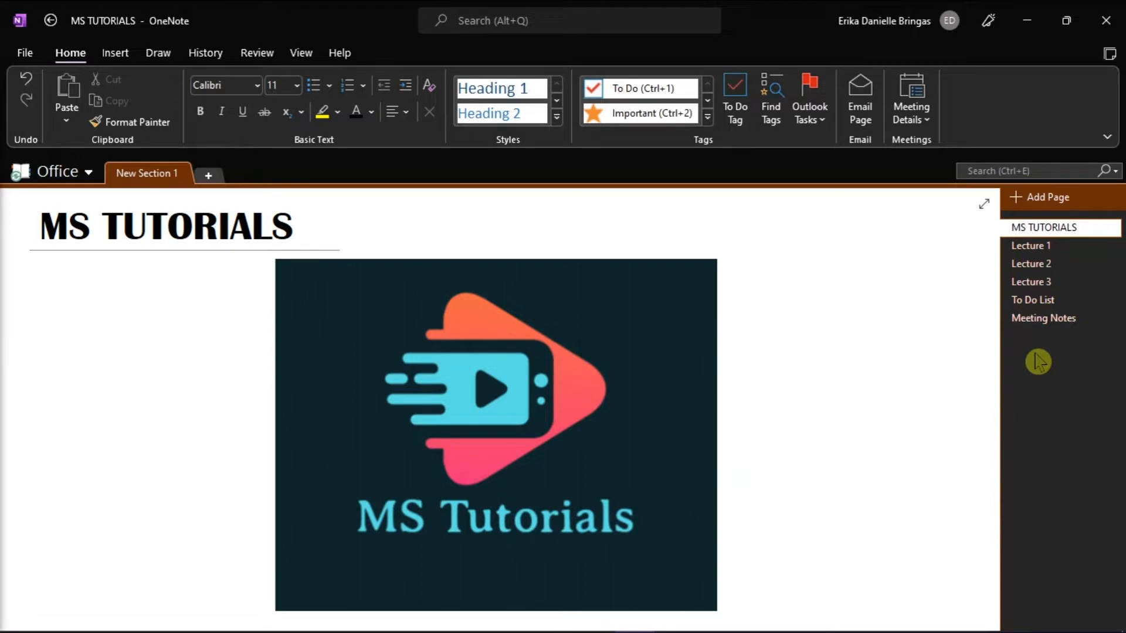
{"action": "left_click", "coordinate": [930, 349]}
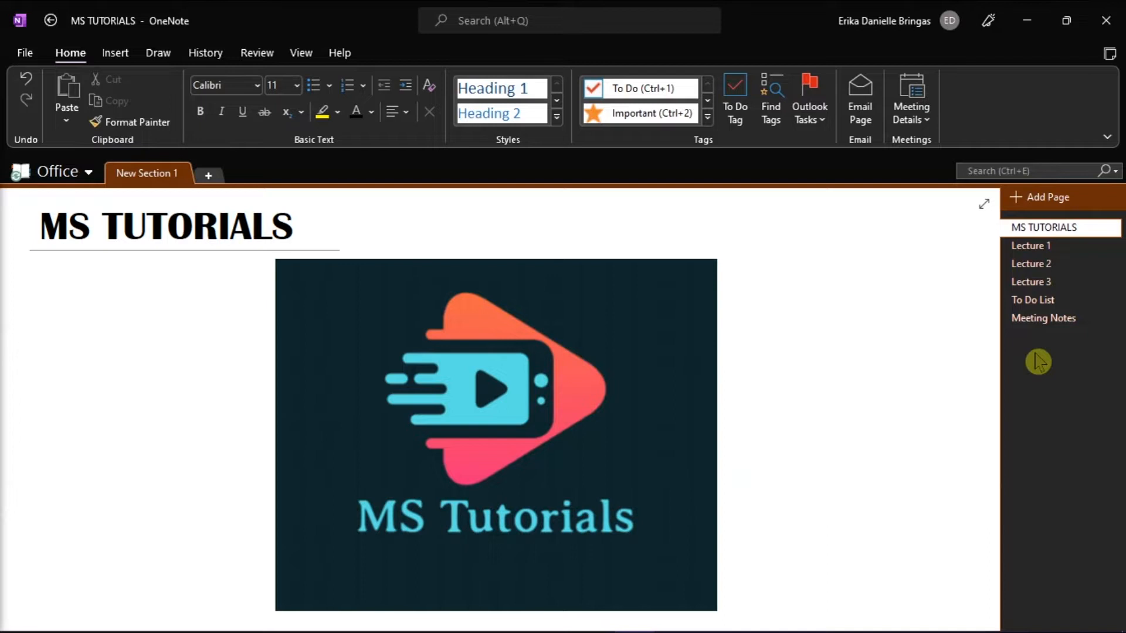
{"action": "left_click", "coordinate": [929, 350]}
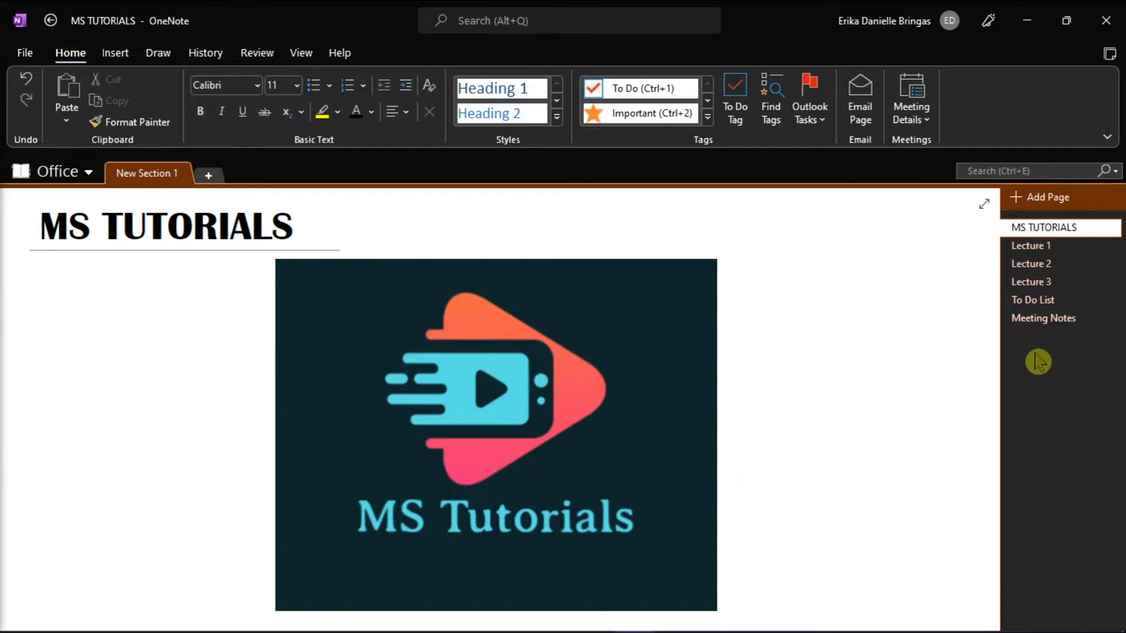
{"action": "left_click", "coordinate": [929, 350]}
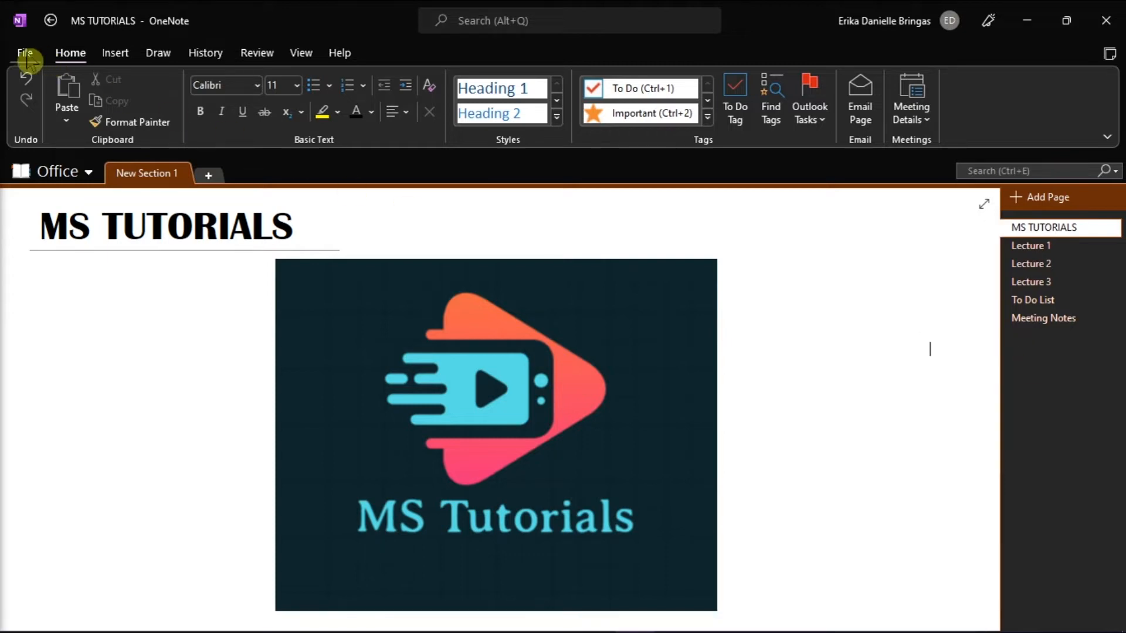
{"action": "left_click", "coordinate": [26, 52]}
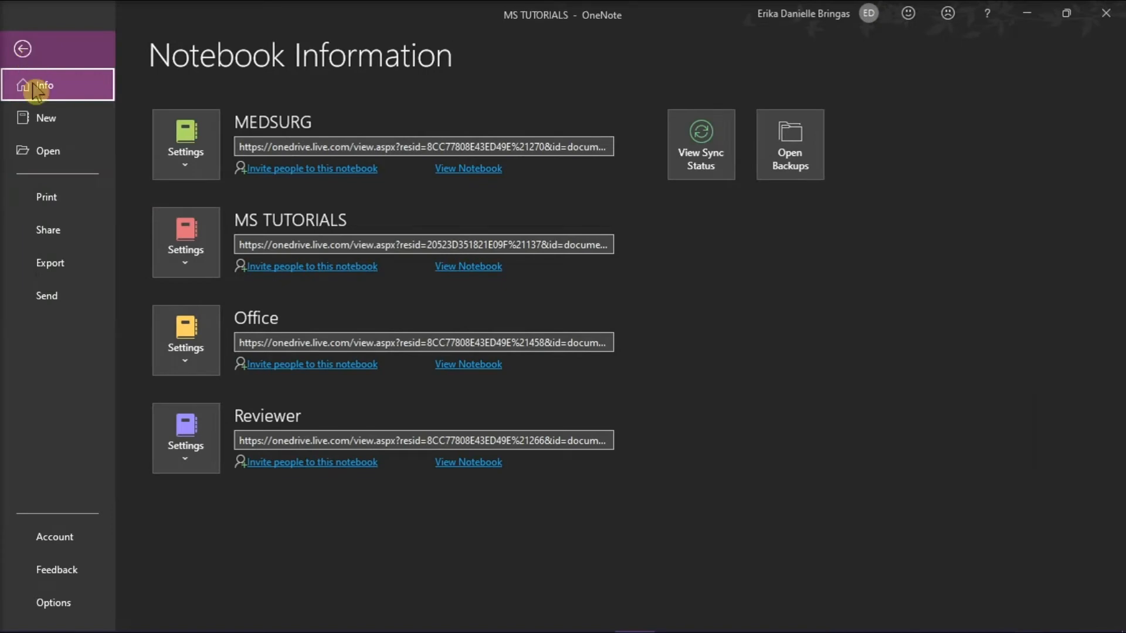
{"action": "left_click", "coordinate": [49, 262]}
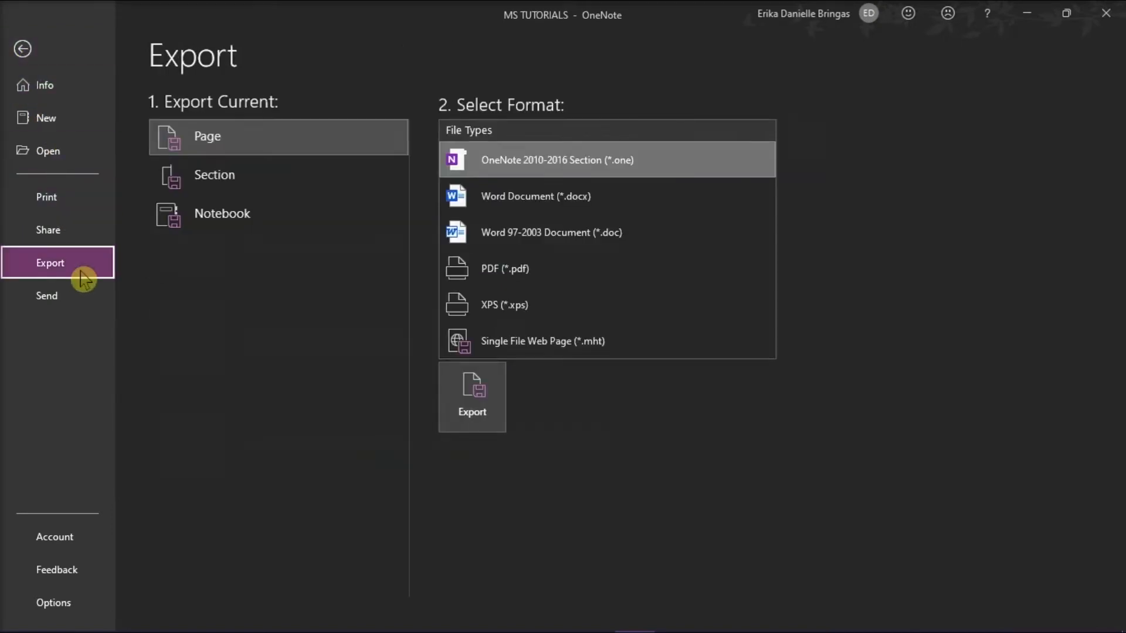
{"action": "mouse_move", "coordinate": [309, 228]}
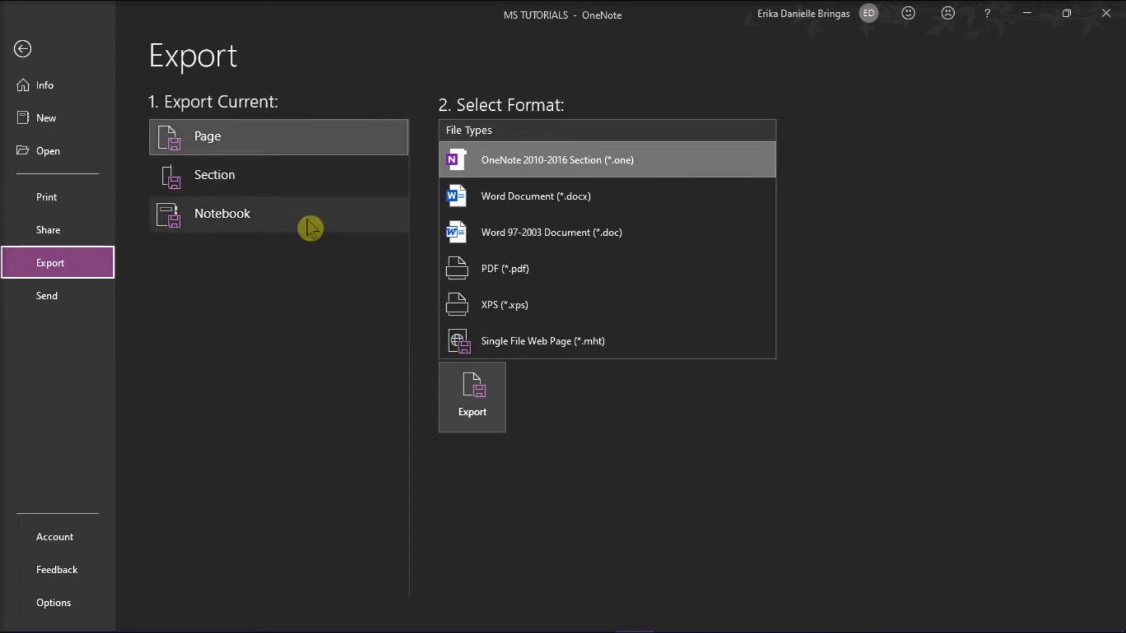
{"action": "mouse_move", "coordinate": [307, 304]}
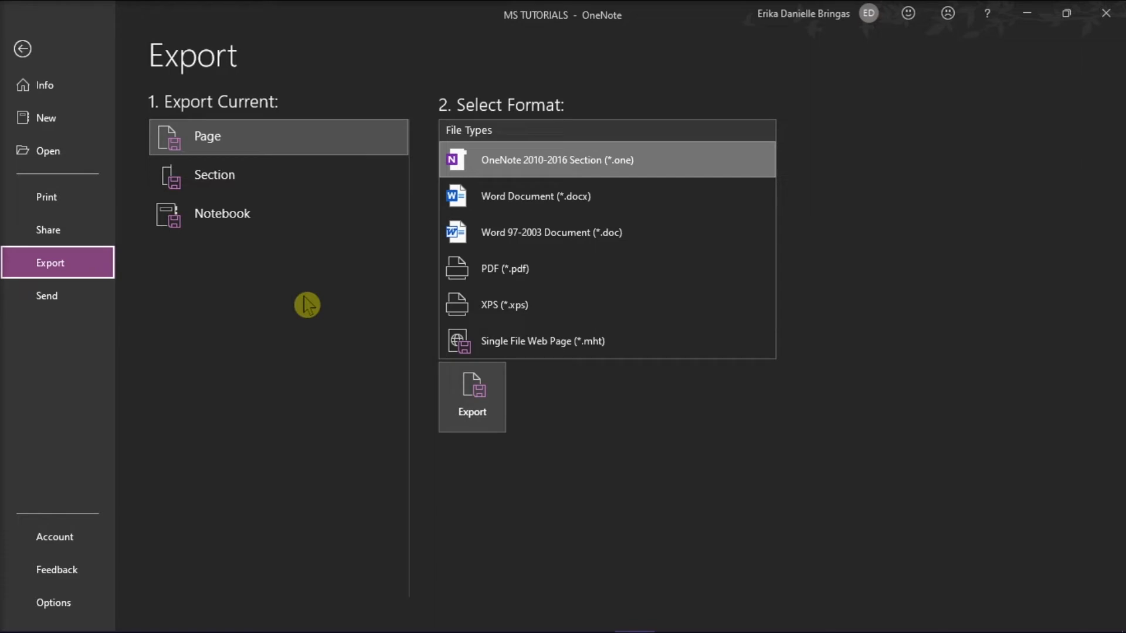
{"action": "left_click", "coordinate": [279, 175]}
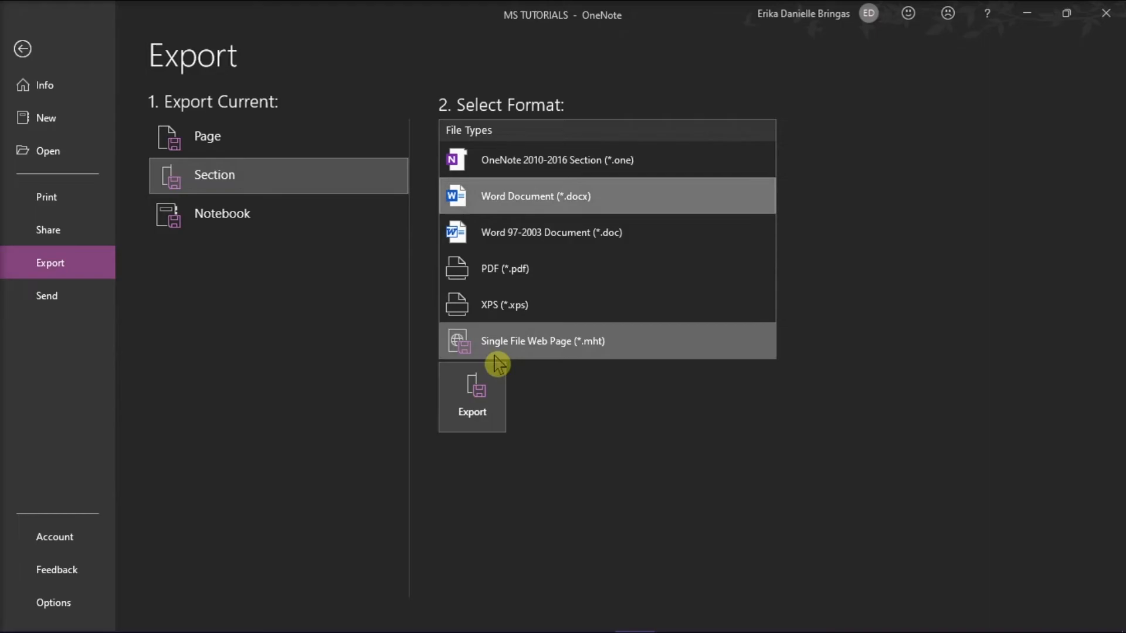
- Export the section as a Word document saved as 'Onenote Pages to MS Word'
{"action": "left_click", "coordinate": [471, 394]}
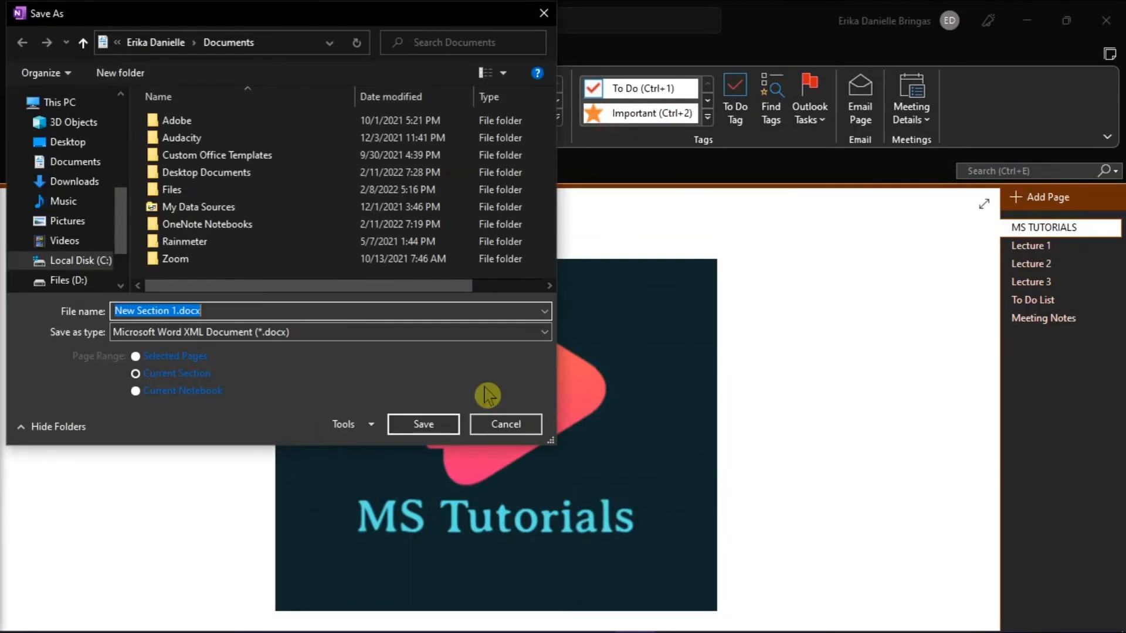
{"action": "mouse_move", "coordinate": [484, 379]}
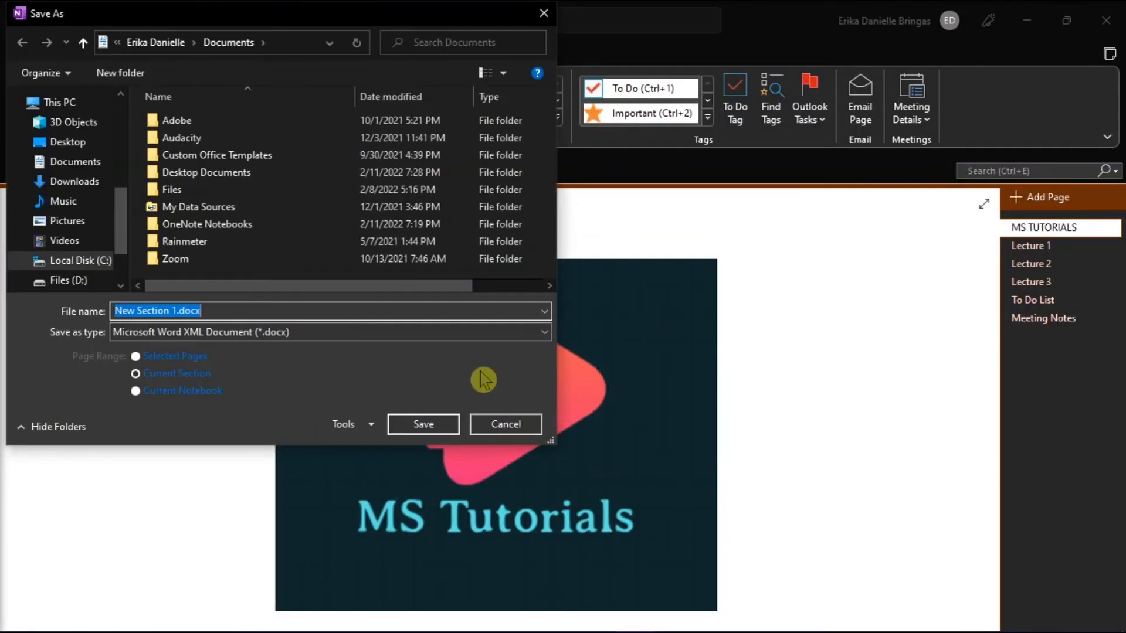
{"action": "type", "text": "Onenote Pages to MS"}
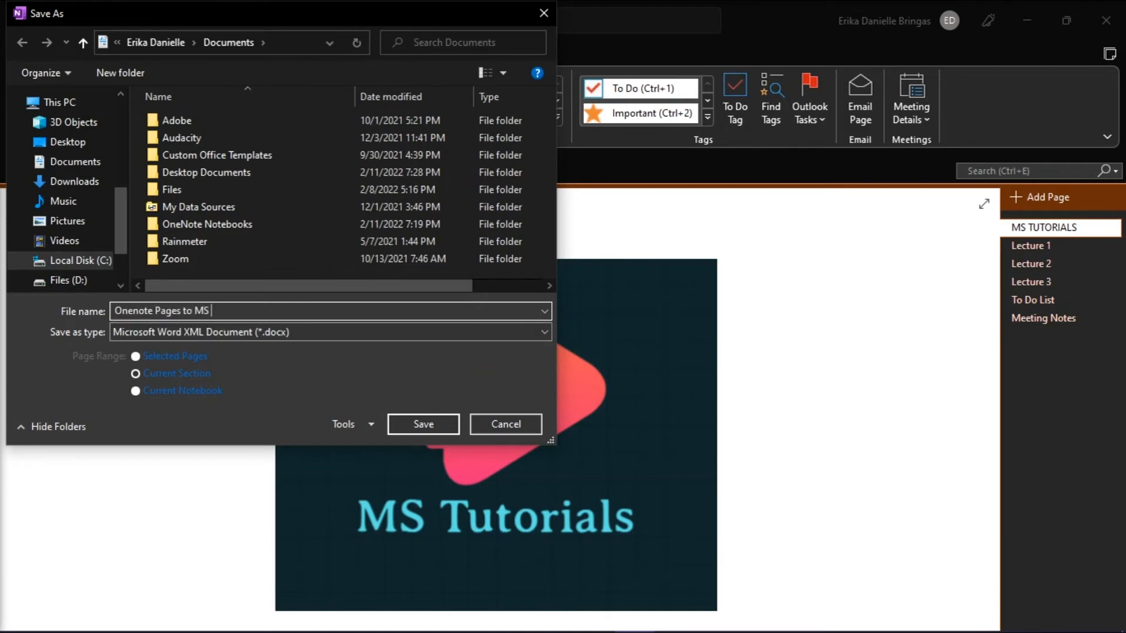
{"action": "type", "text": "Word"}
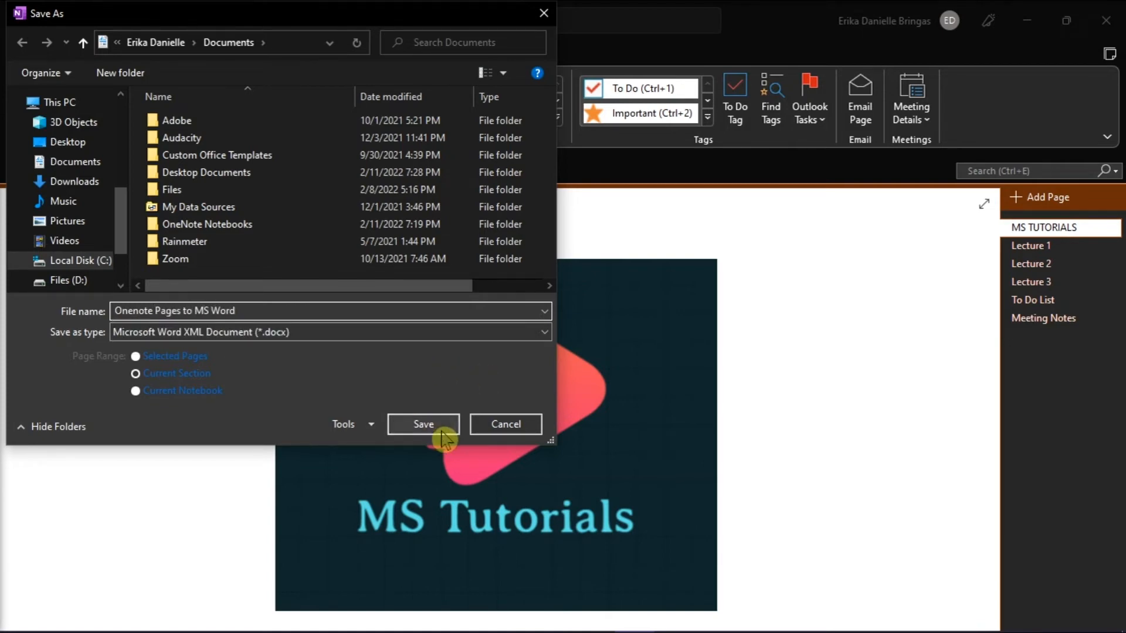
{"action": "left_click", "coordinate": [423, 424]}
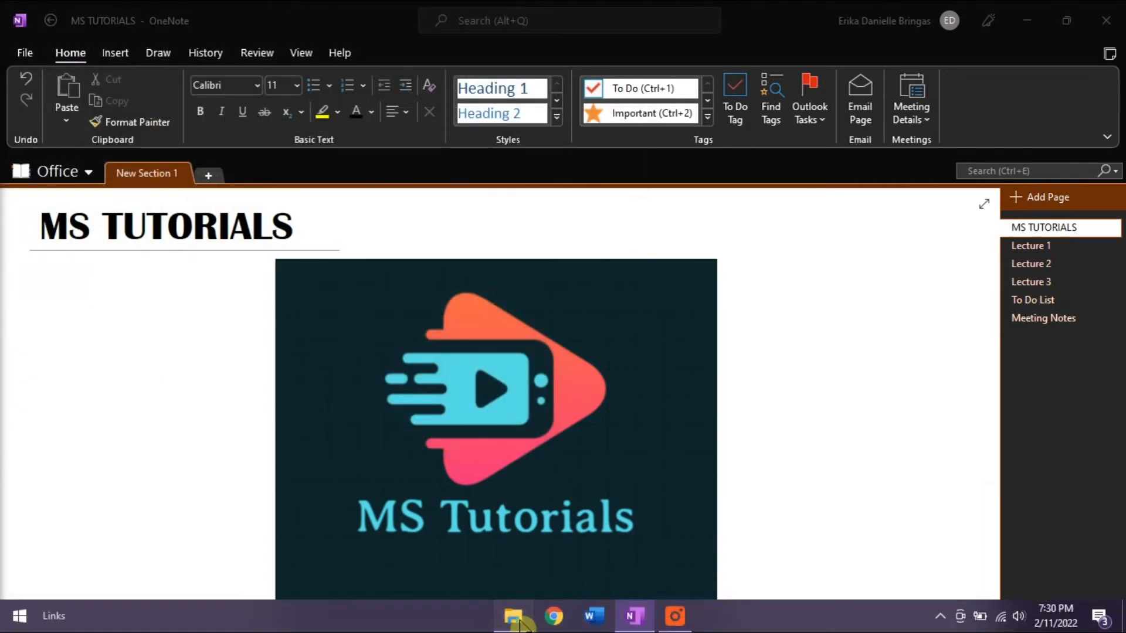
- Open Onenote Pages to MS Word.docx from Documents and scroll through its pages in Word
{"action": "left_click", "coordinate": [512, 616]}
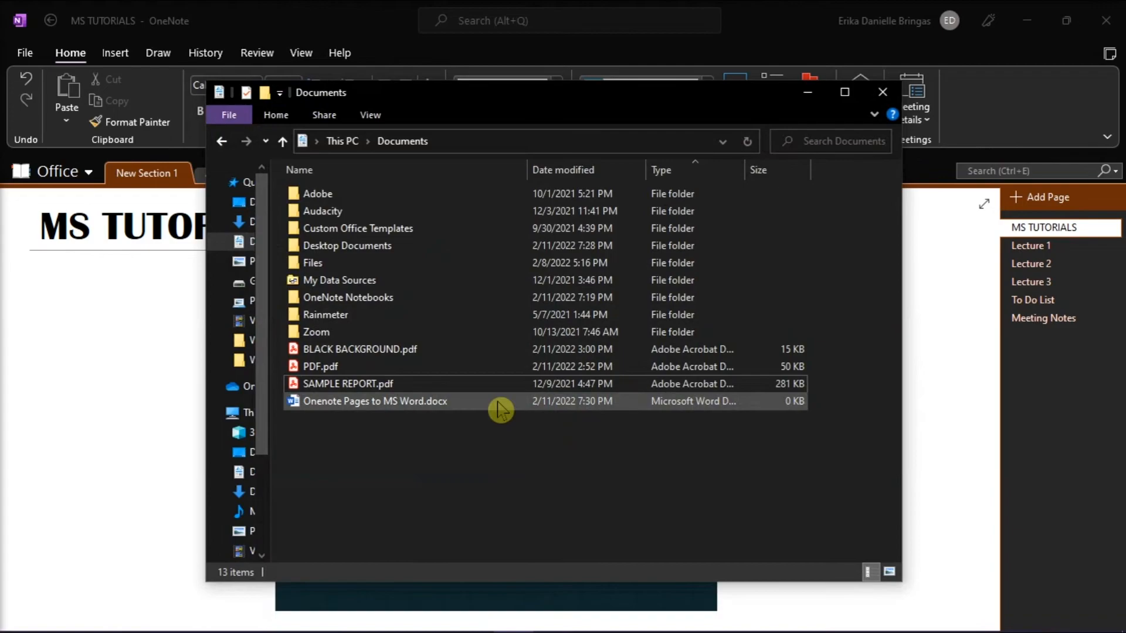
{"action": "double_click", "coordinate": [374, 400]}
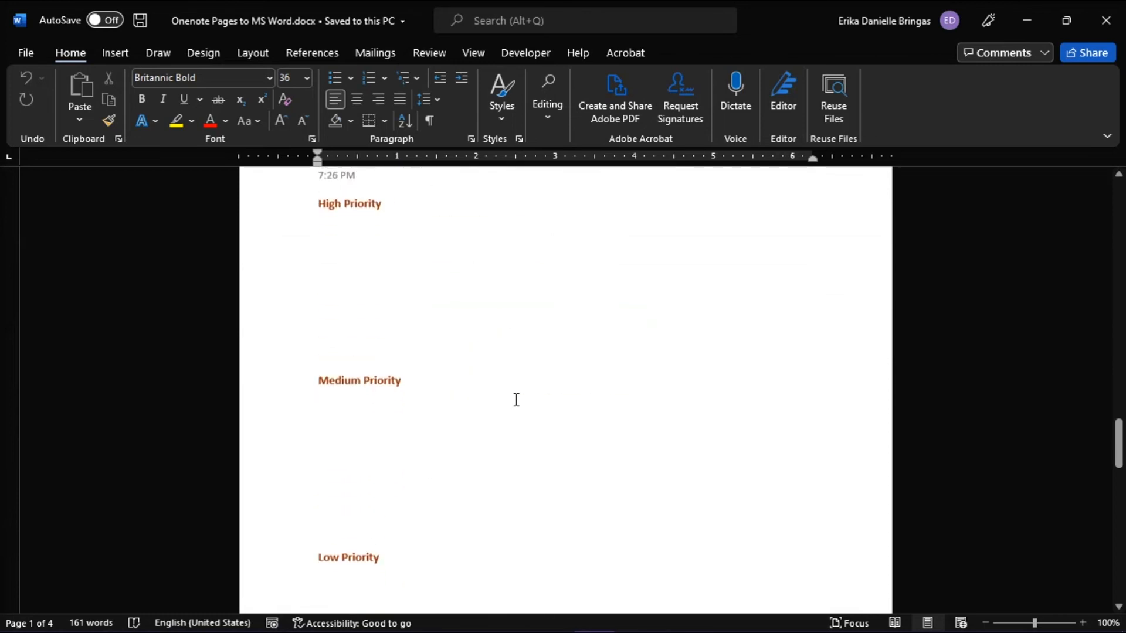
{"action": "scroll", "scroll_direction": "down", "scroll_amount": 3}
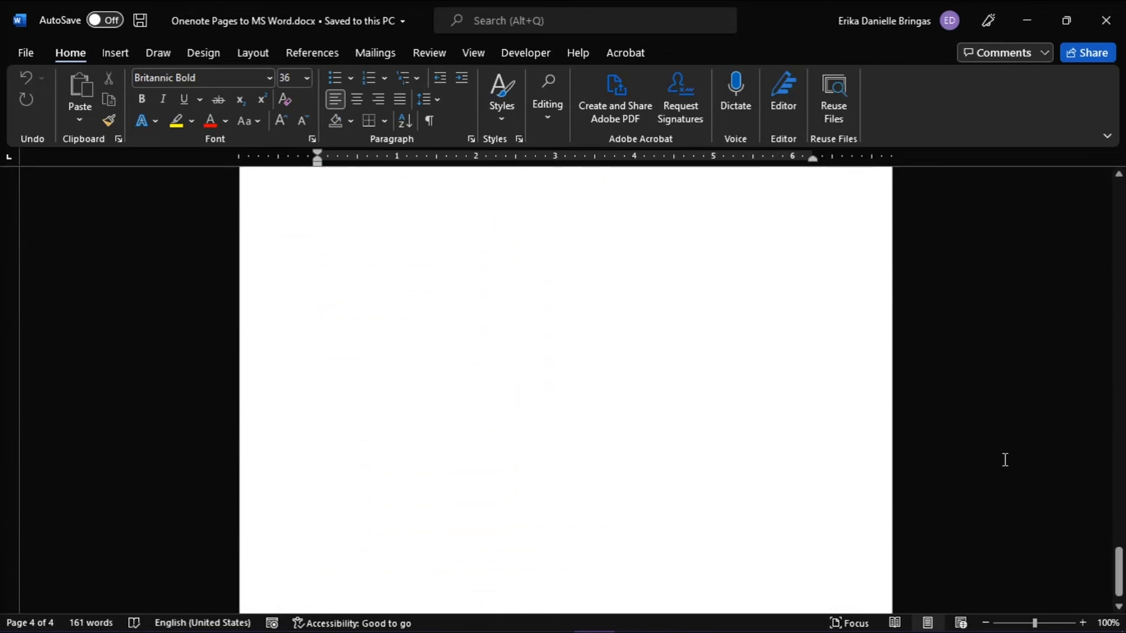
{"action": "scroll", "scroll_direction": "up", "scroll_amount": 3}
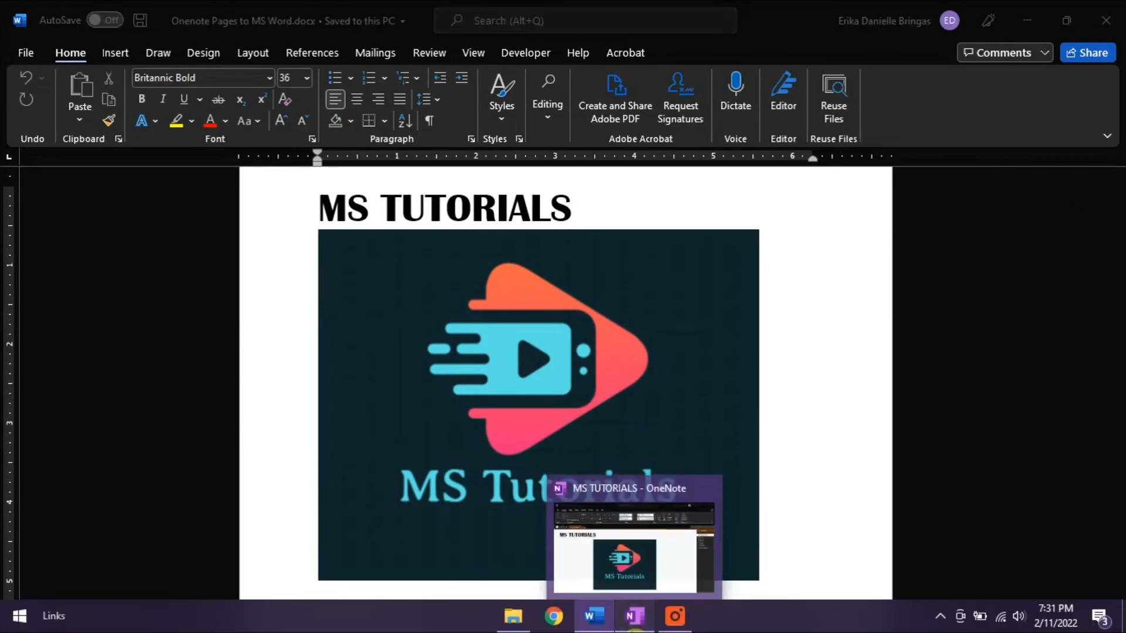
- Switch back to OneNote, view the Meeting Notes page, then return to MS TUTORIALS
{"action": "left_click", "coordinate": [633, 538]}
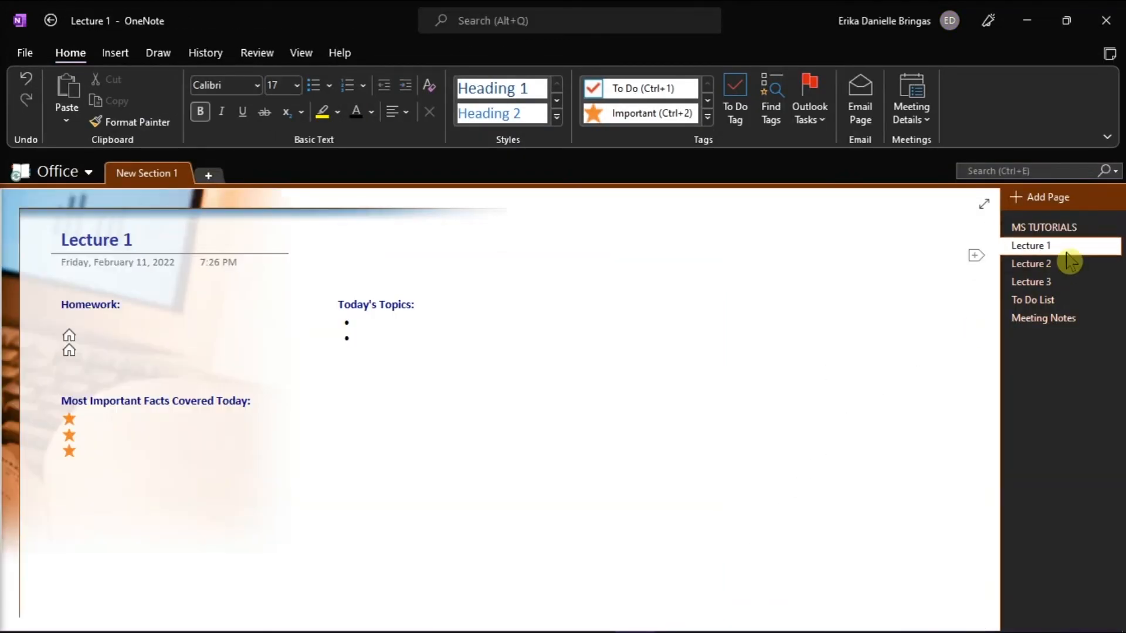
{"action": "left_click", "coordinate": [1043, 317]}
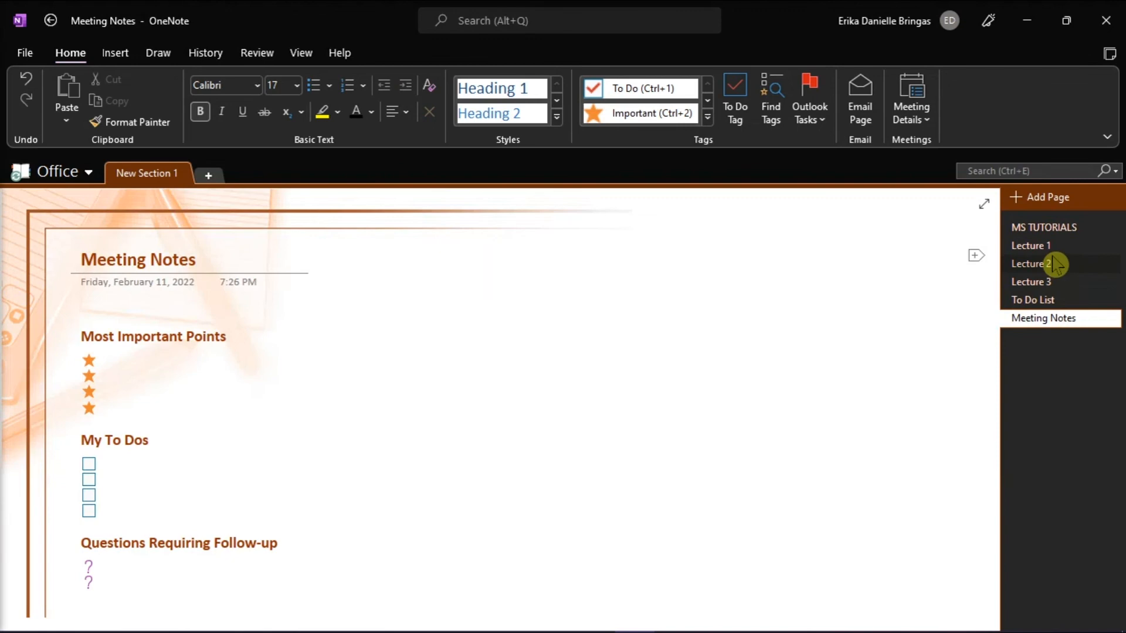
{"action": "left_click", "coordinate": [1043, 227]}
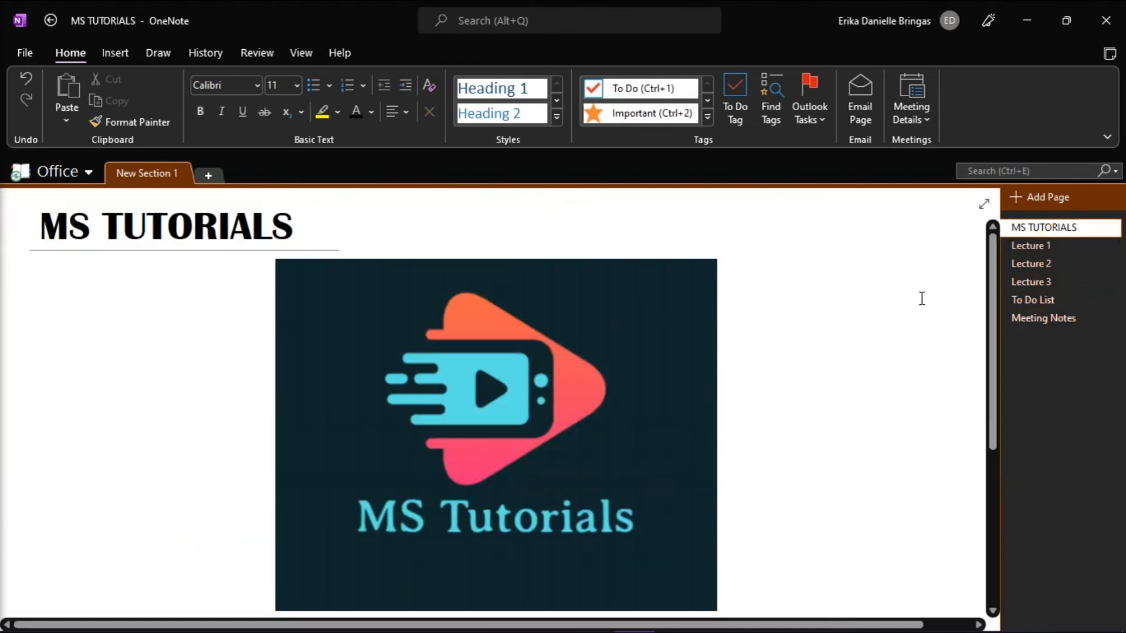